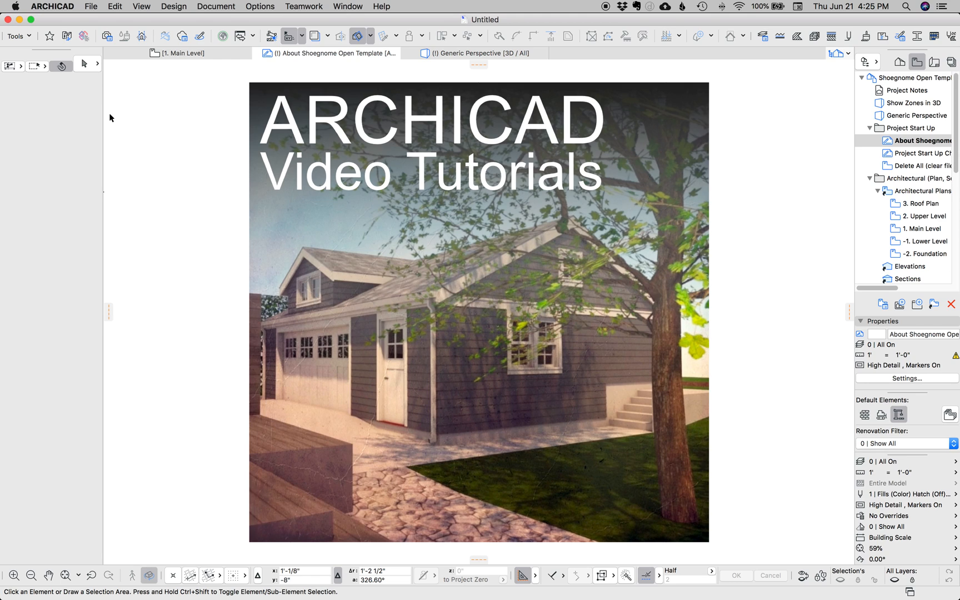
mouse_move(446, 77)
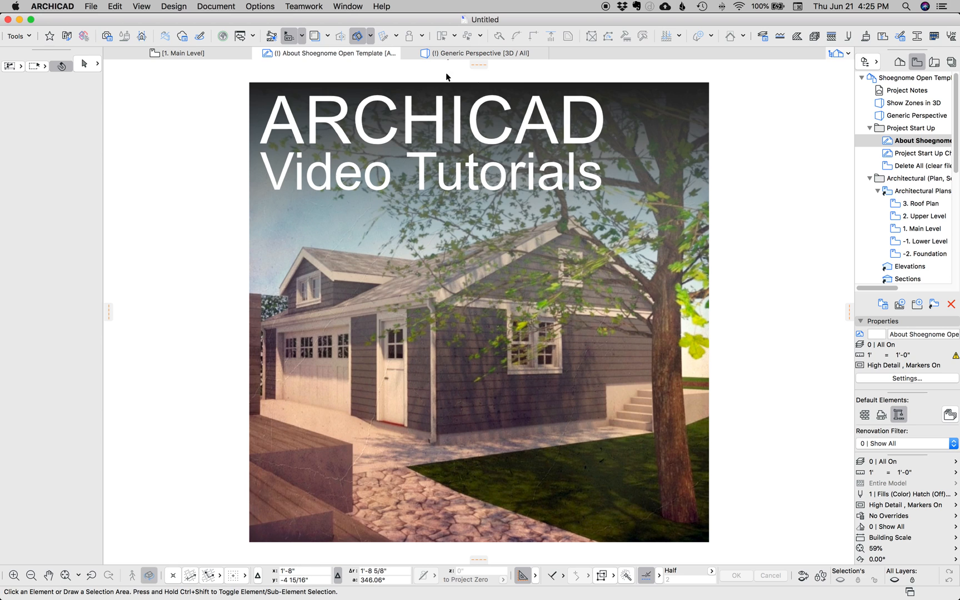
Step: Switch to the Generic Perspective 3D window showing both roof slabs
click(478, 53)
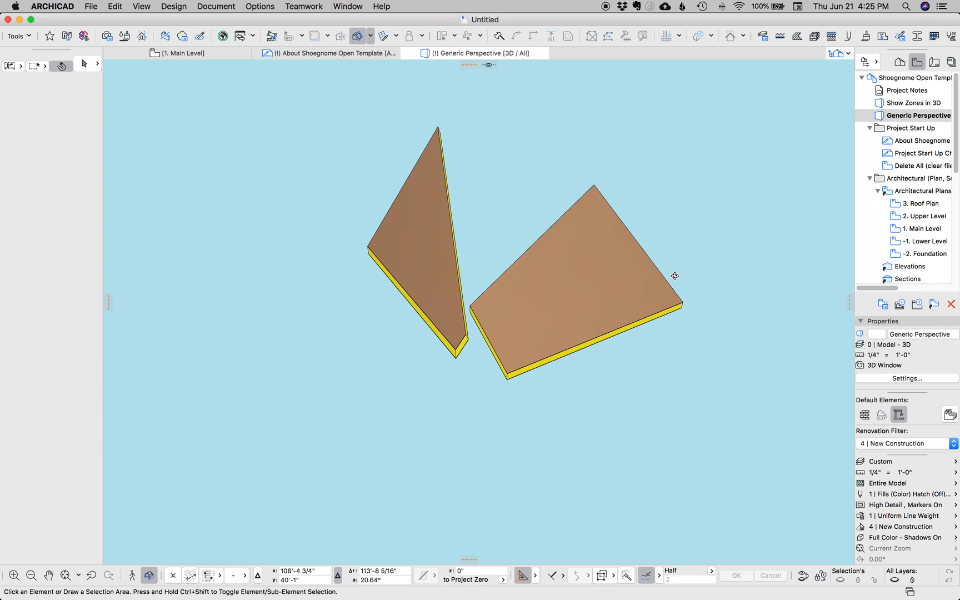
mouse_move(560, 258)
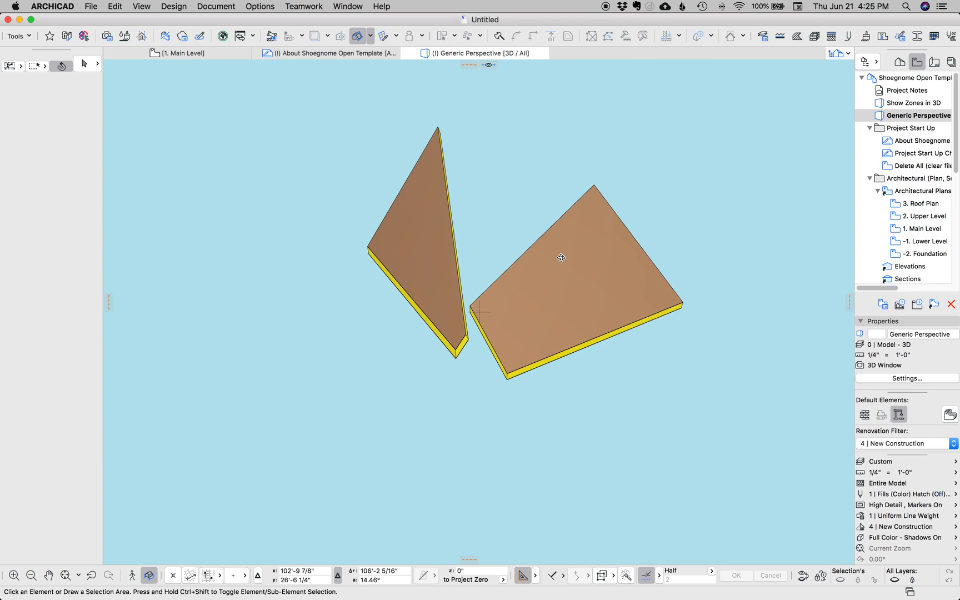
mouse_move(564, 240)
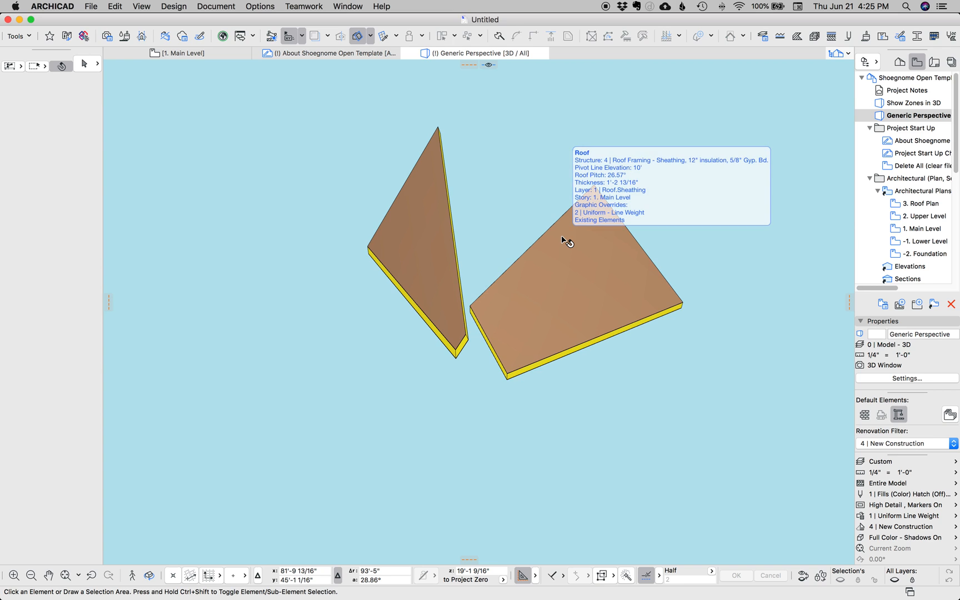
Step: Select the larger roof slab and add the triangular roof slab to the selection
click(578, 269)
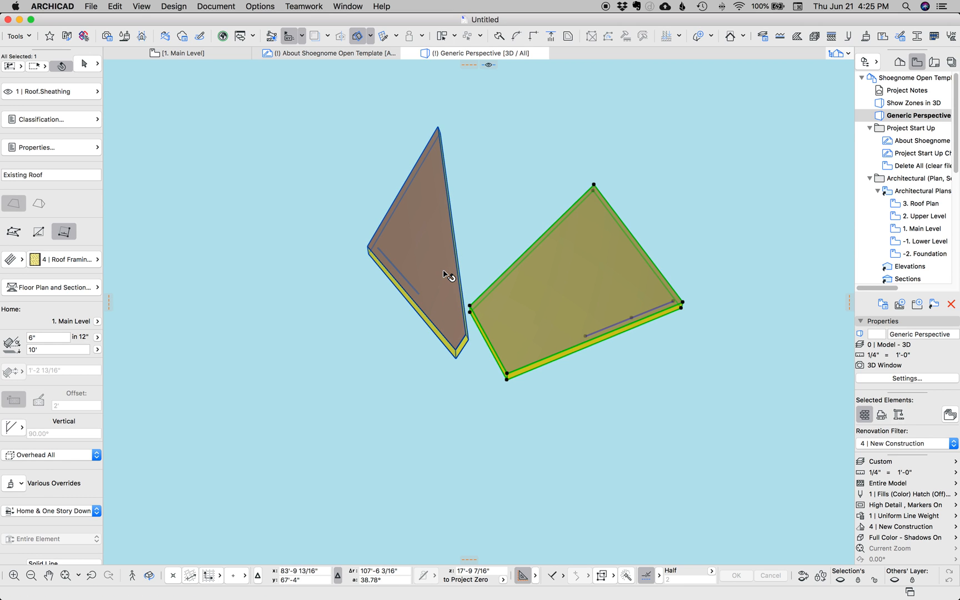
click(428, 245)
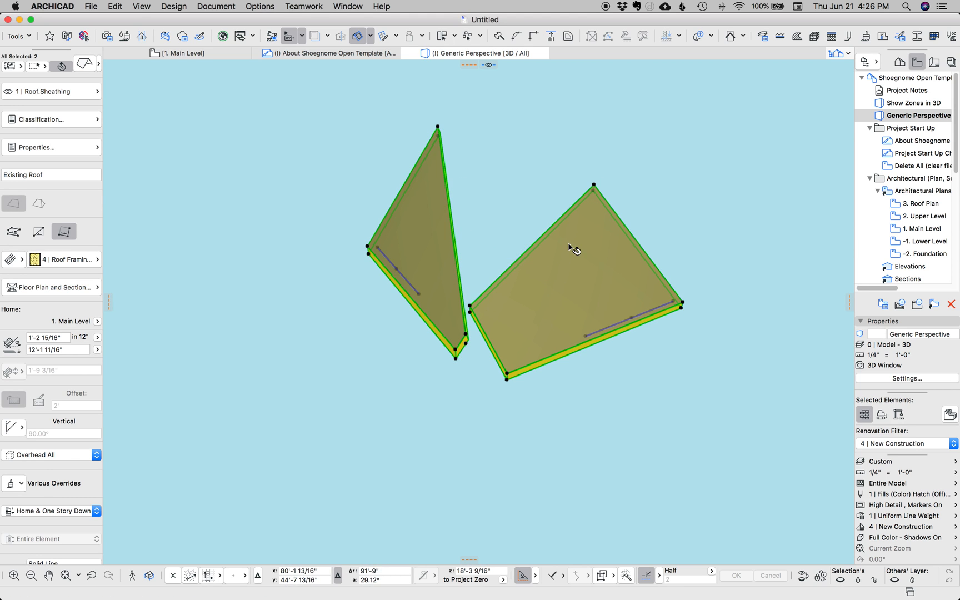
mouse_move(545, 239)
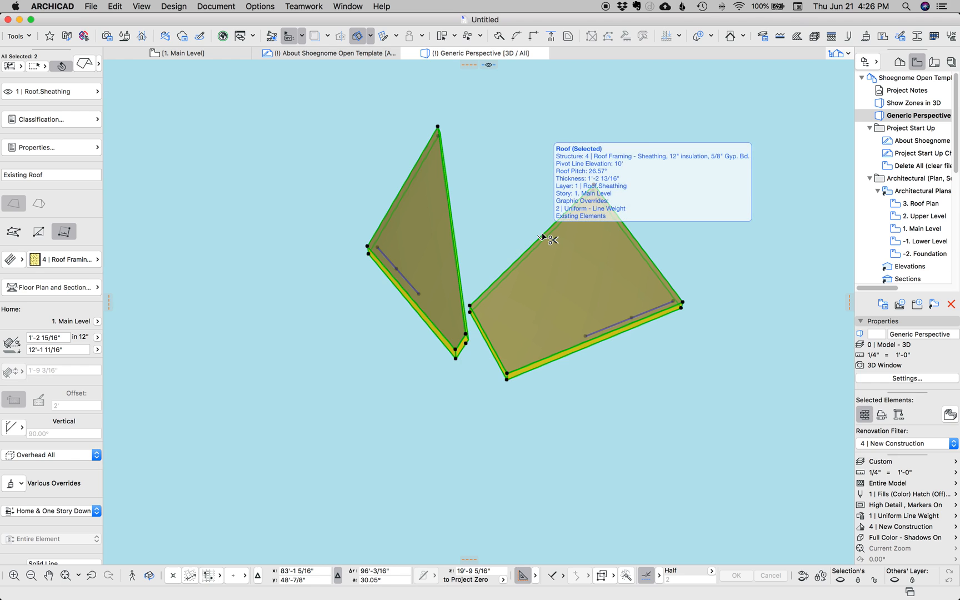
mouse_move(547, 246)
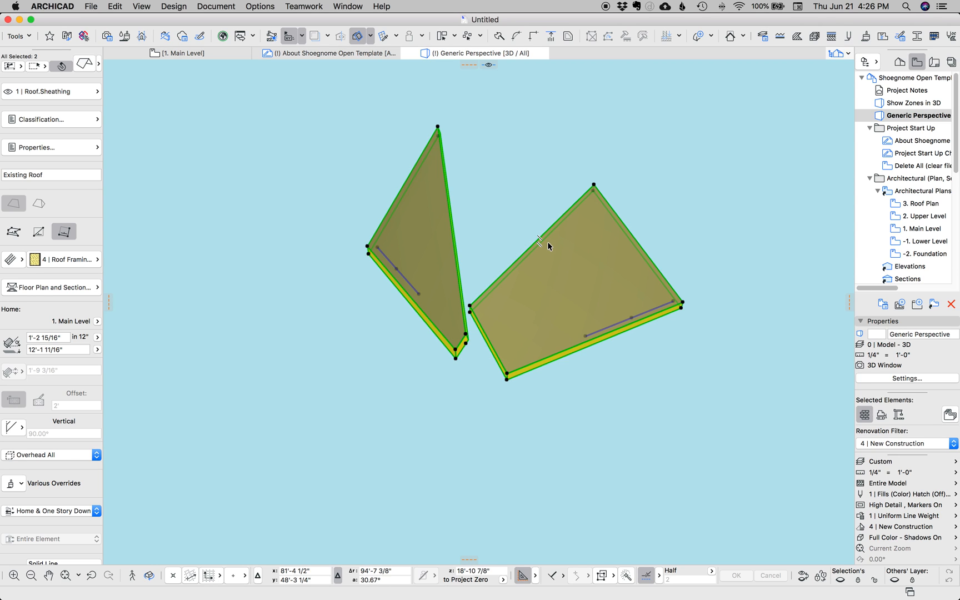
mouse_move(557, 232)
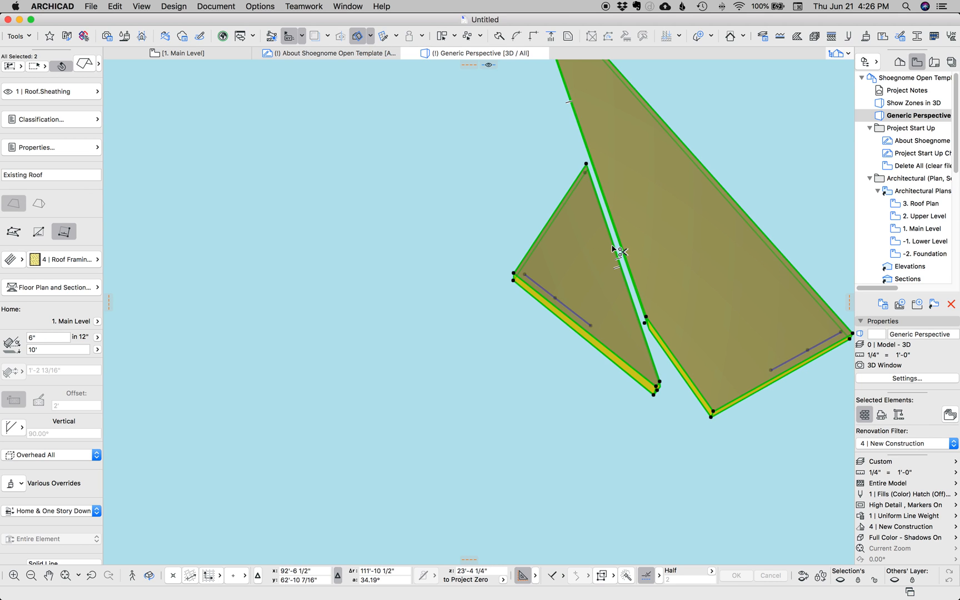
mouse_move(617, 250)
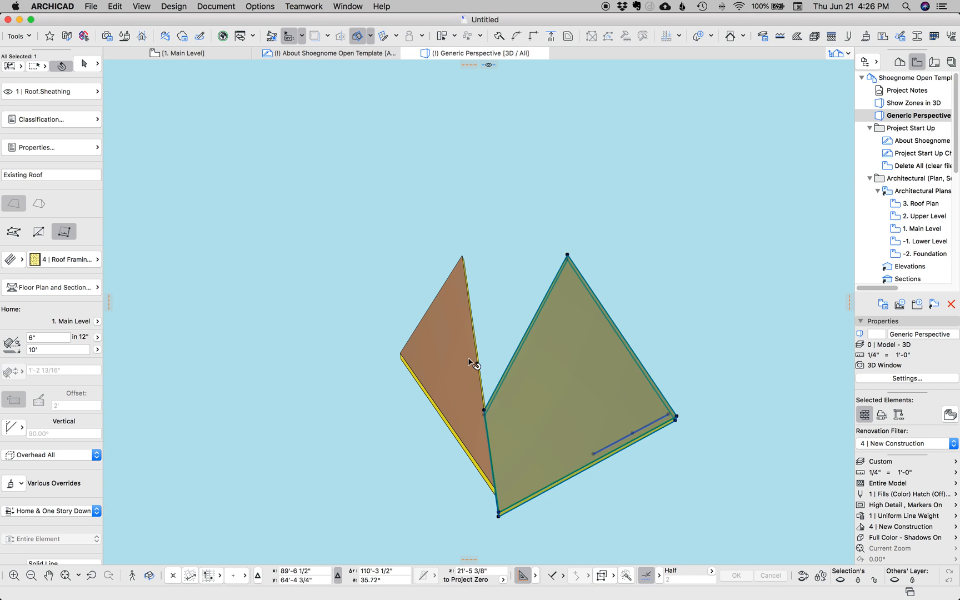
Step: Deselect the extended roof slabs to inspect their shared sloped edge
click(440, 336)
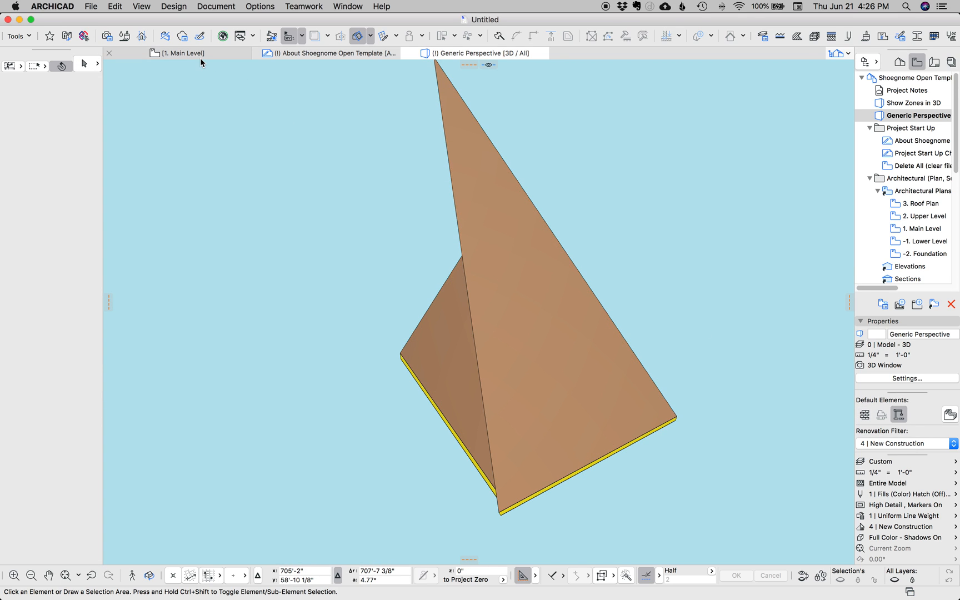
Step: Set the roof slab's meeting edge to a custom 62.01° angle and confirm
click(182, 53)
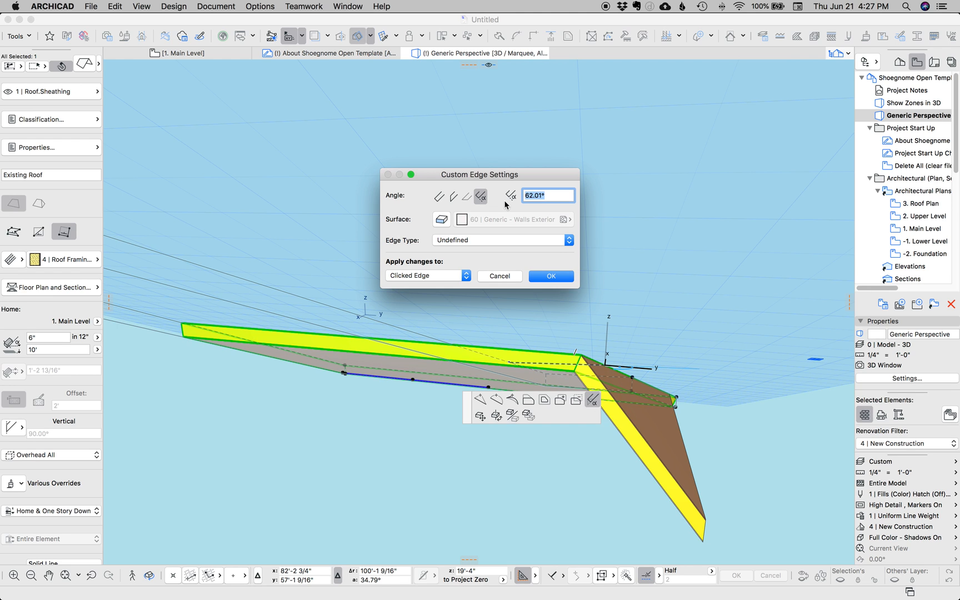
click(550, 276)
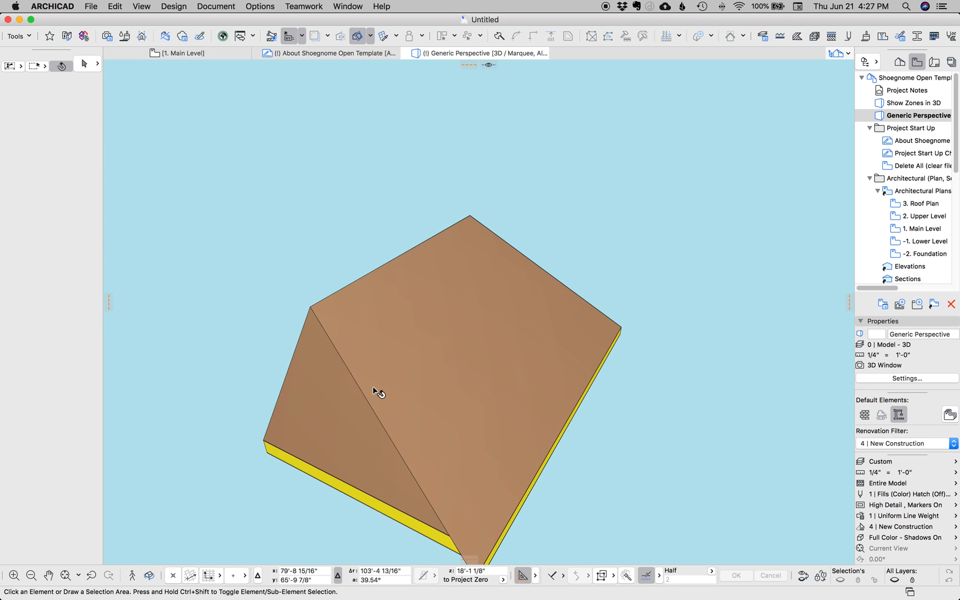
mouse_move(372, 394)
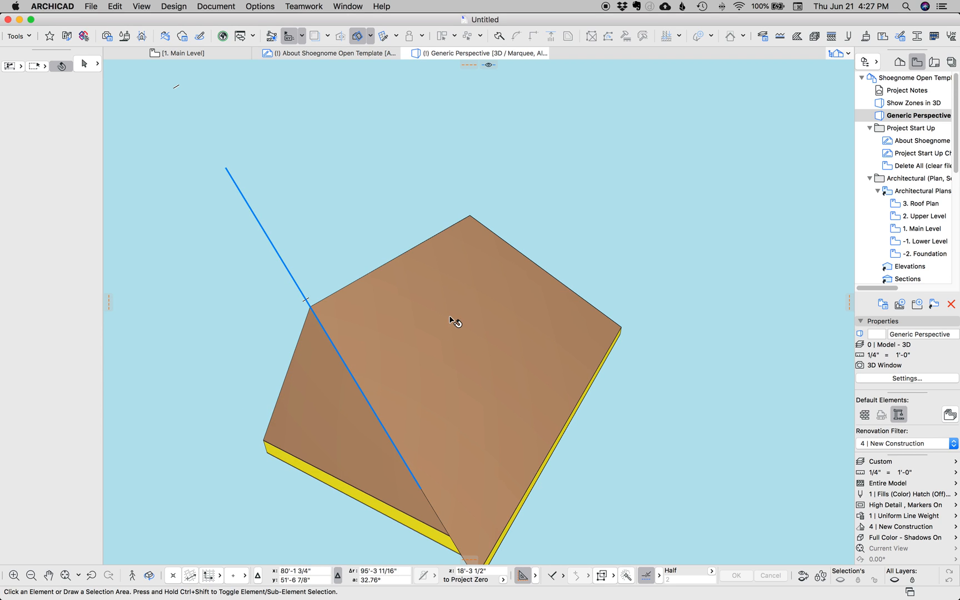
mouse_move(621, 85)
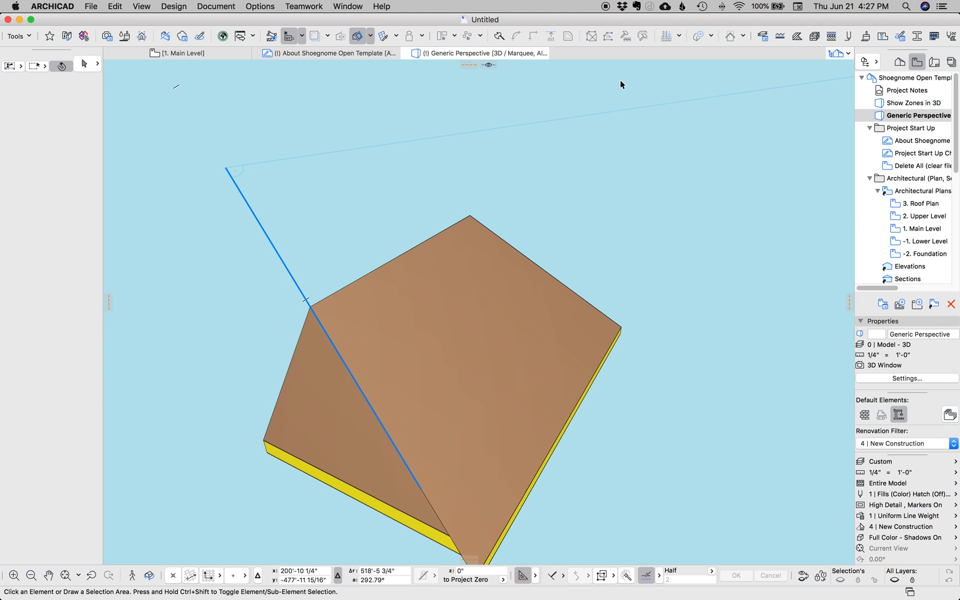